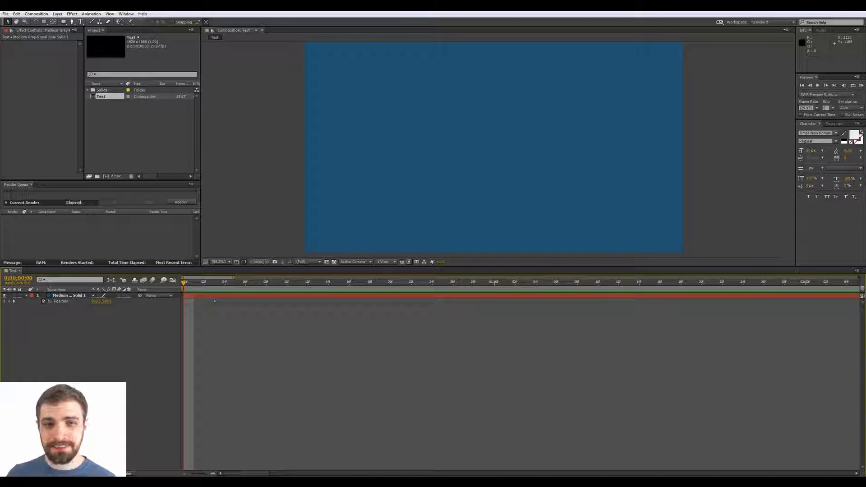
pyautogui.moveTo(627, 398)
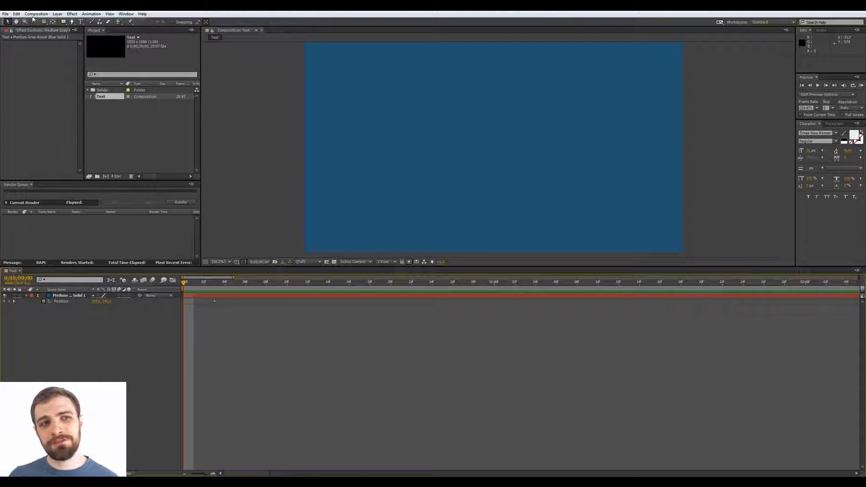
# Bring up the General page of the After Effects Preferences dialog
pyautogui.click(17, 13)
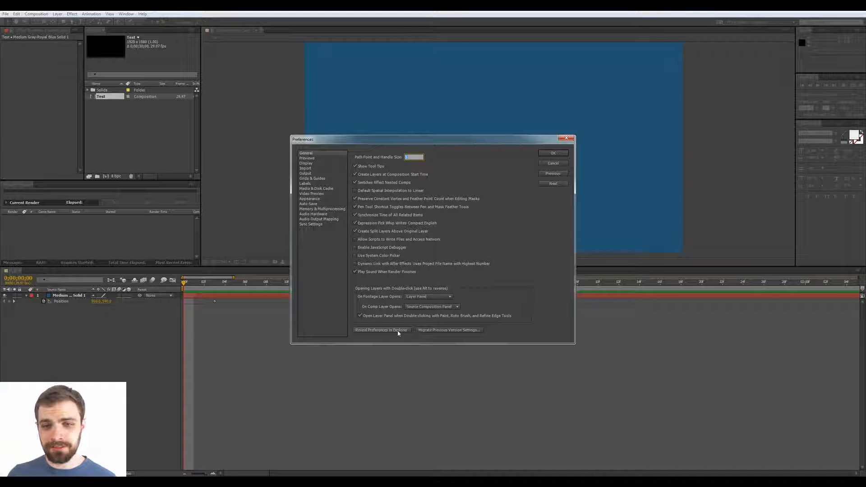
# Reveal the After Effects 13.0 preferences folder in Windows Explorer
pyautogui.click(380, 330)
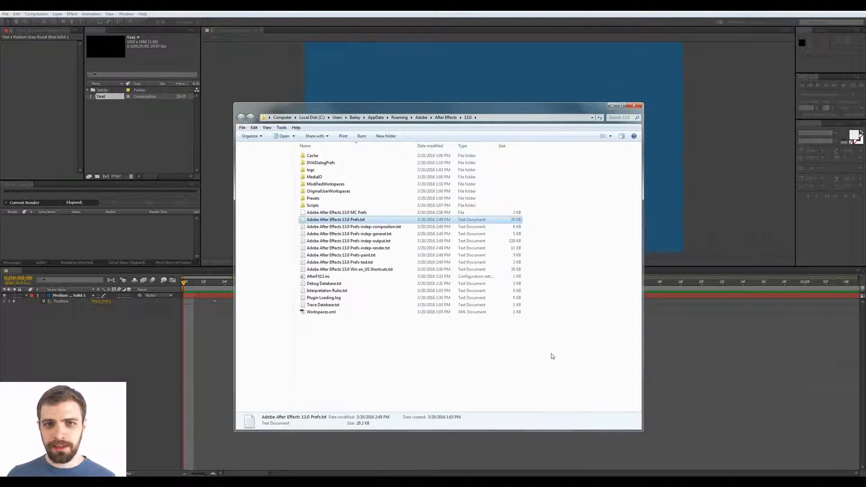
pyautogui.moveTo(535, 368)
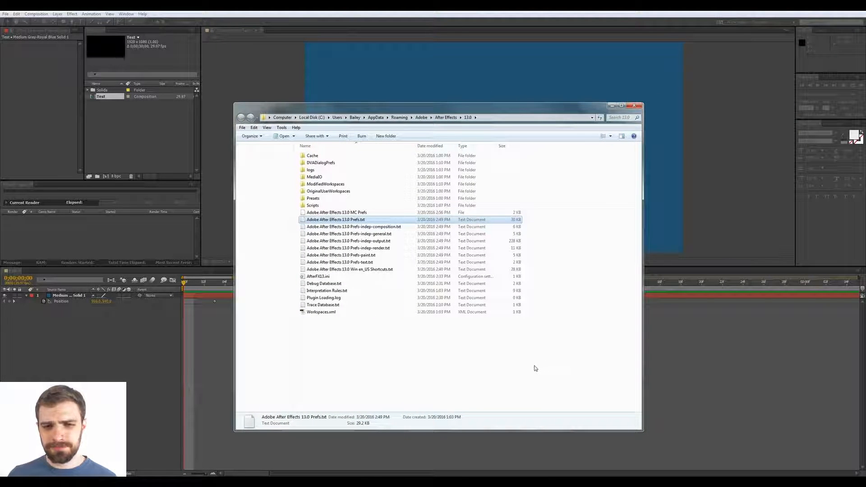
pyautogui.moveTo(462, 367)
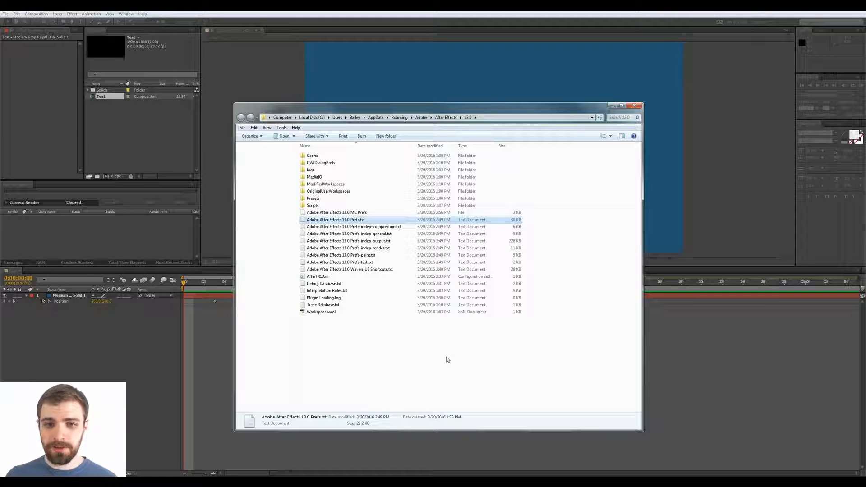
pyautogui.moveTo(374, 336)
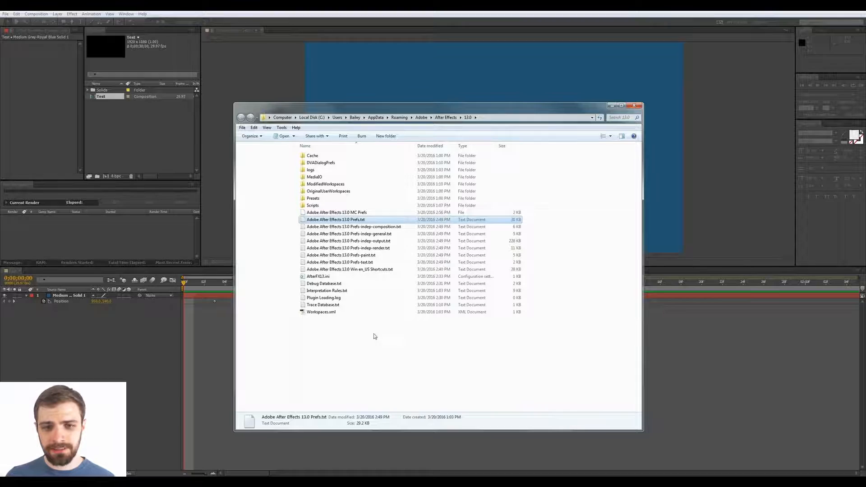
pyautogui.moveTo(317, 276)
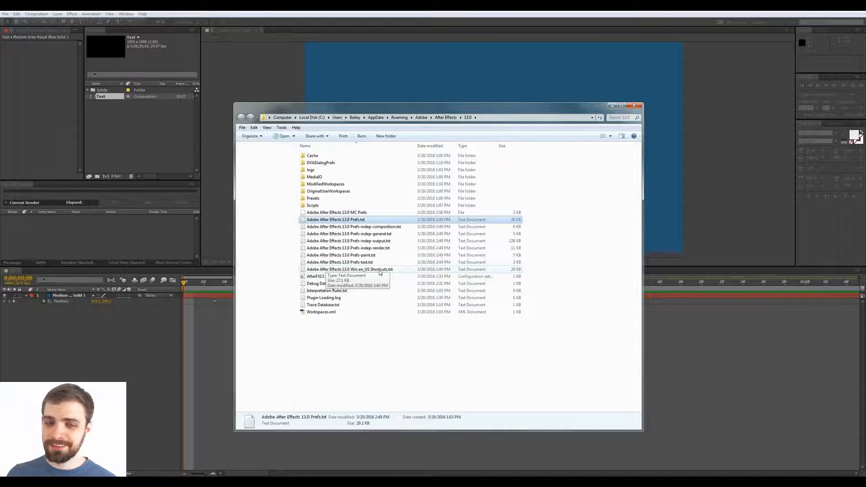
# Load the Win en_US Shortcuts.txt file in Notepad and scroll to the composition commands
pyautogui.doubleClick(349, 269)
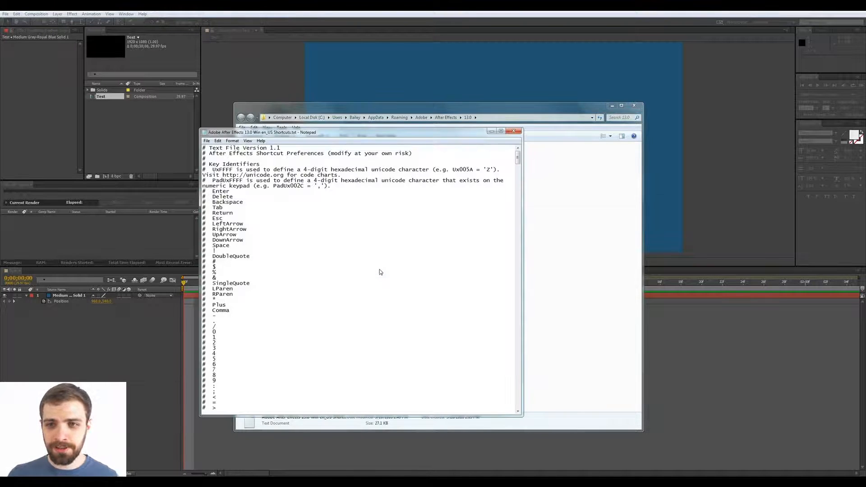
pyautogui.scroll(-3)
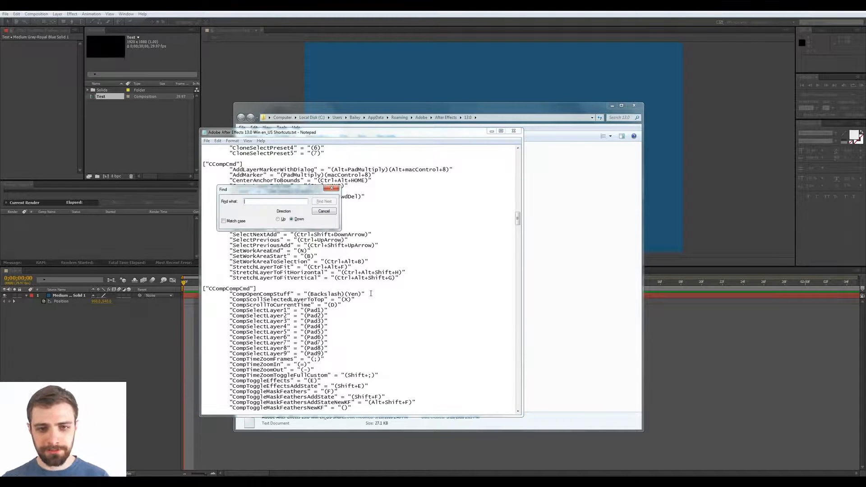
# Find 'interp', edit the KeyframeInterpDialog shortcut, then save and close the file
pyautogui.write('interp')
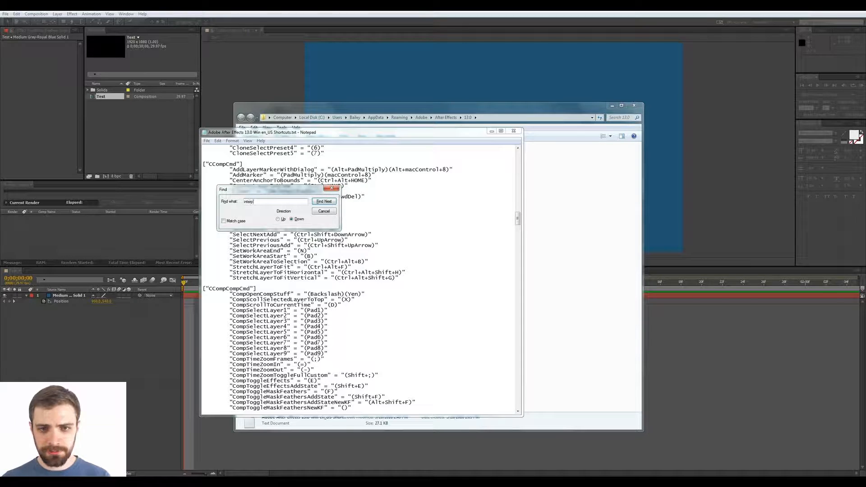
pyautogui.click(324, 201)
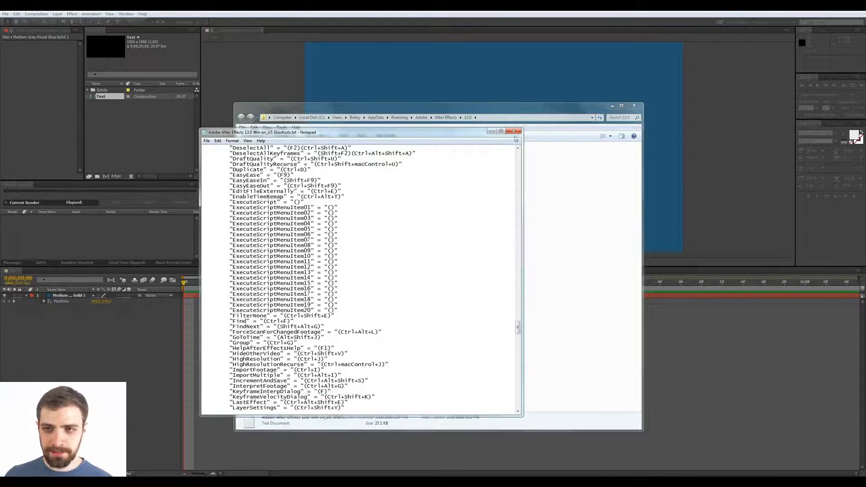
pyautogui.click(518, 132)
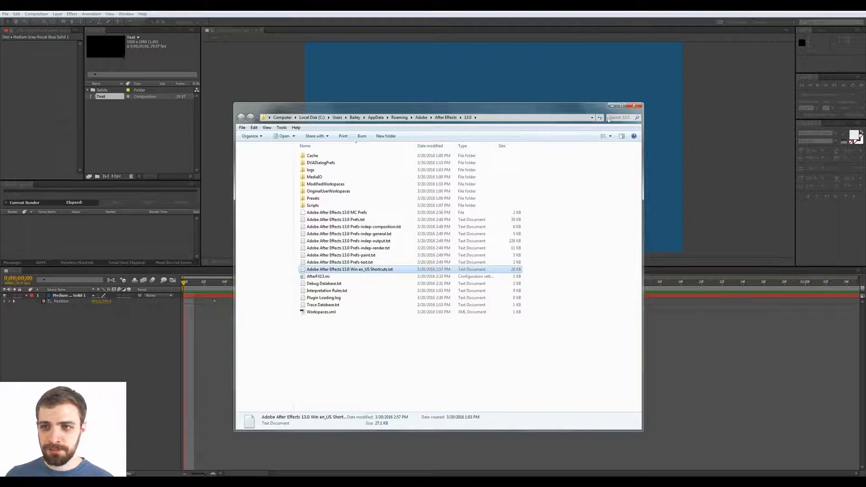